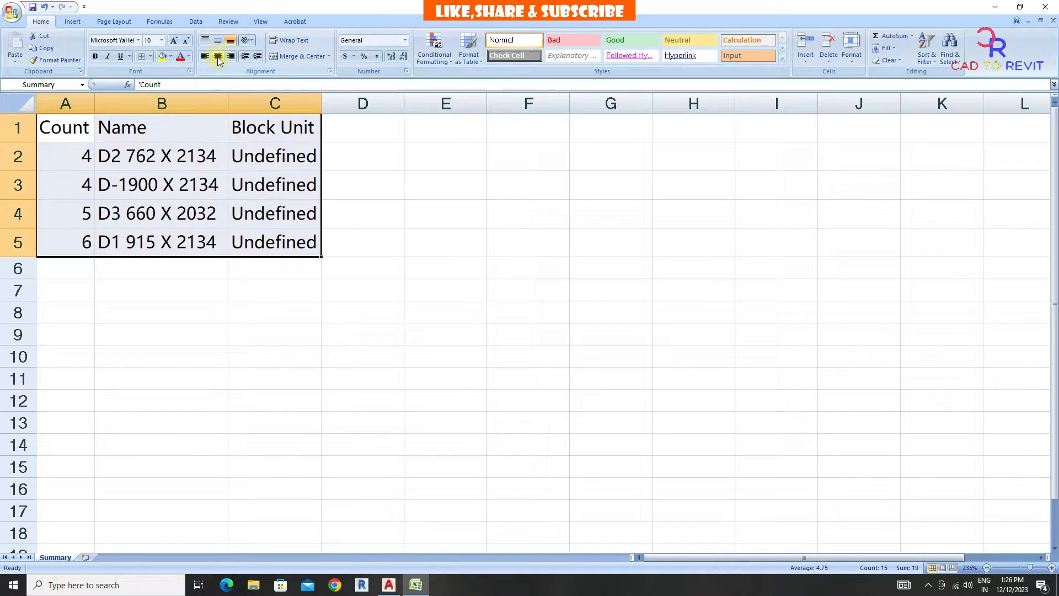
Step: Pick a door to read its layer, then isolate the A-DOOR layer with LAYISO
left_click(388, 585)
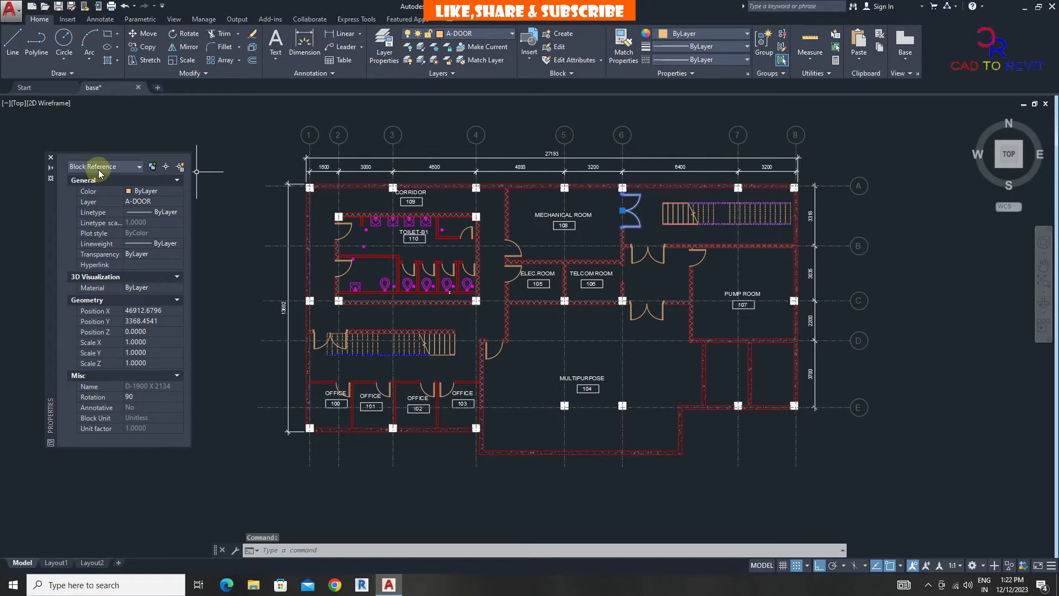
mouse_move(153, 390)
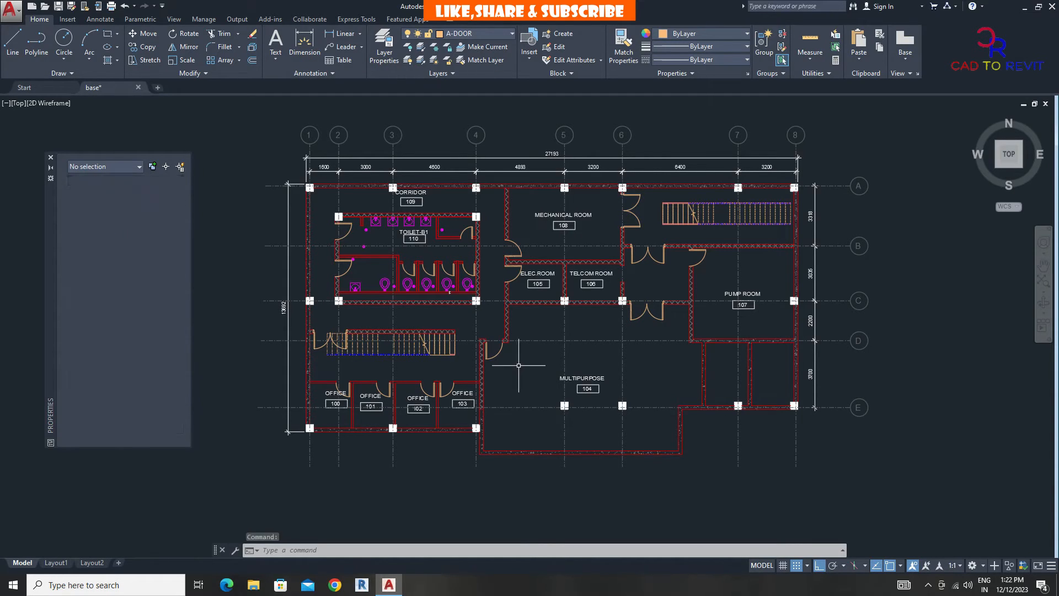
left_click(495, 354)
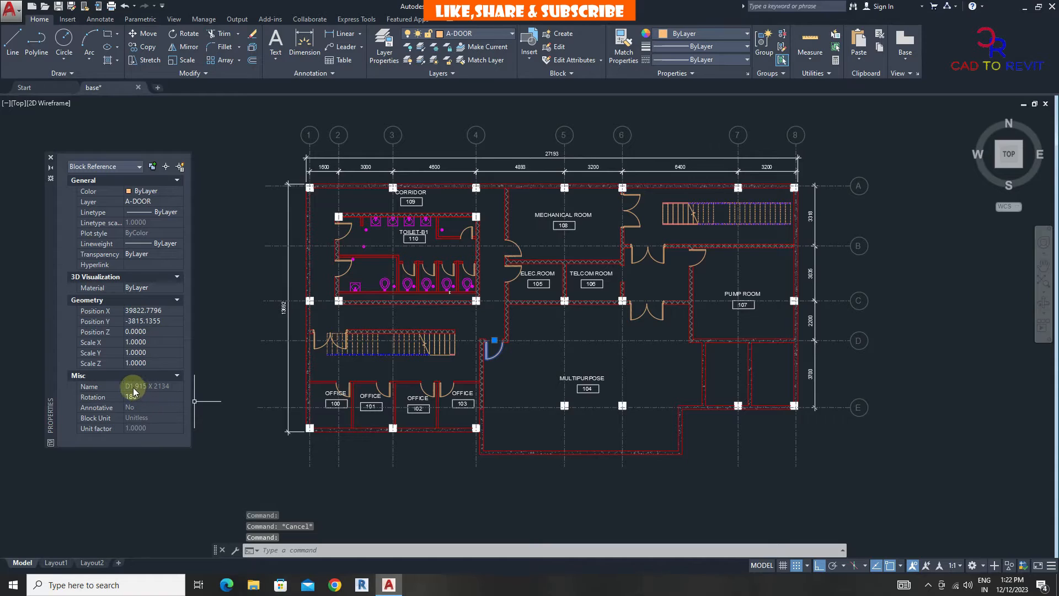
left_click(538, 238)
type("LAY")
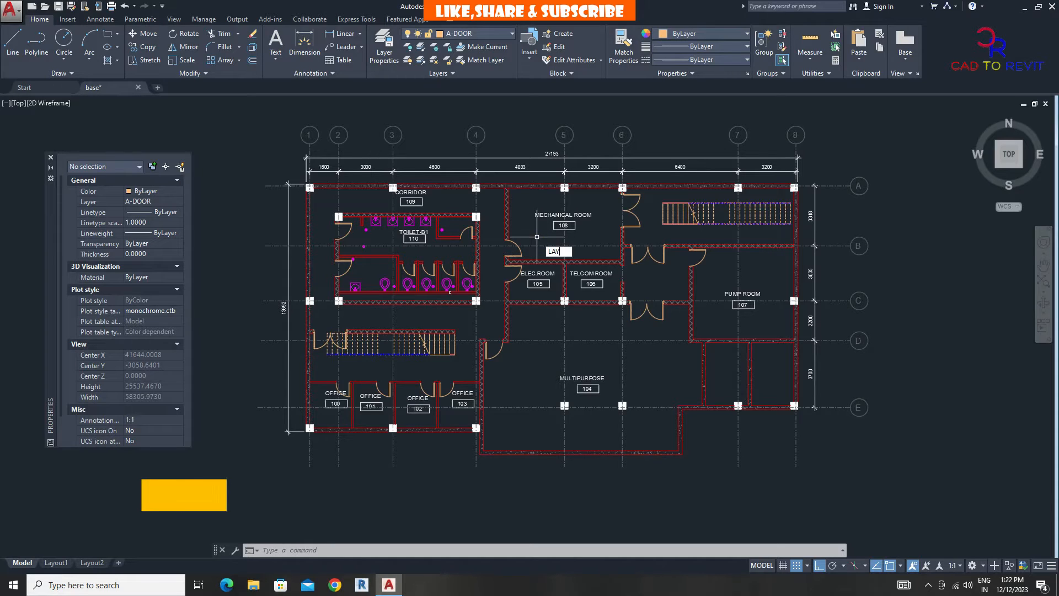
type("ISO")
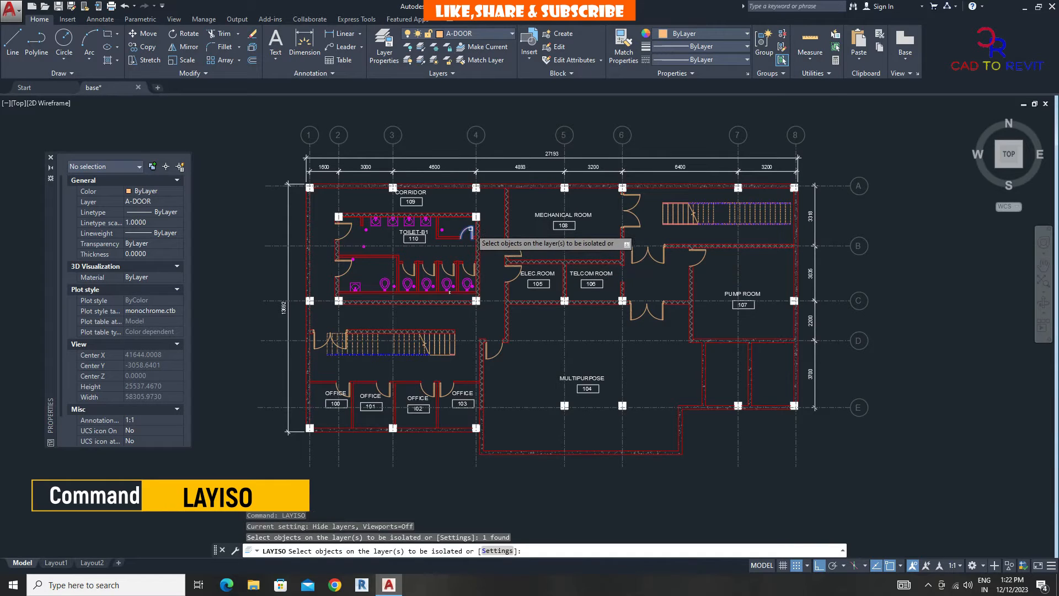
key("enter")
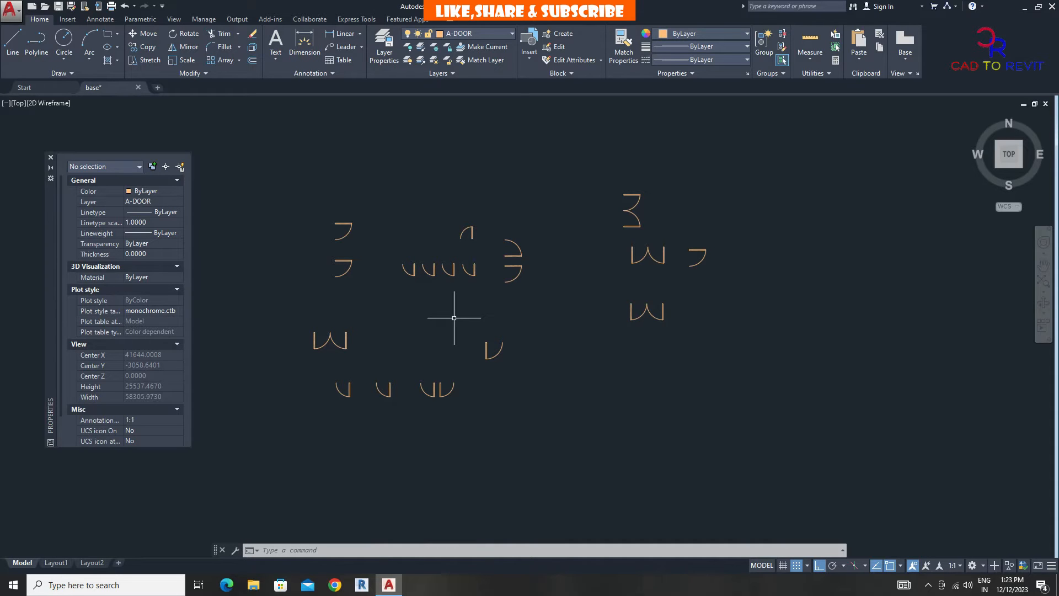
Step: Begin a DATAEXTRACTION and save its settings as DOORS on the Desktop
type("DATA")
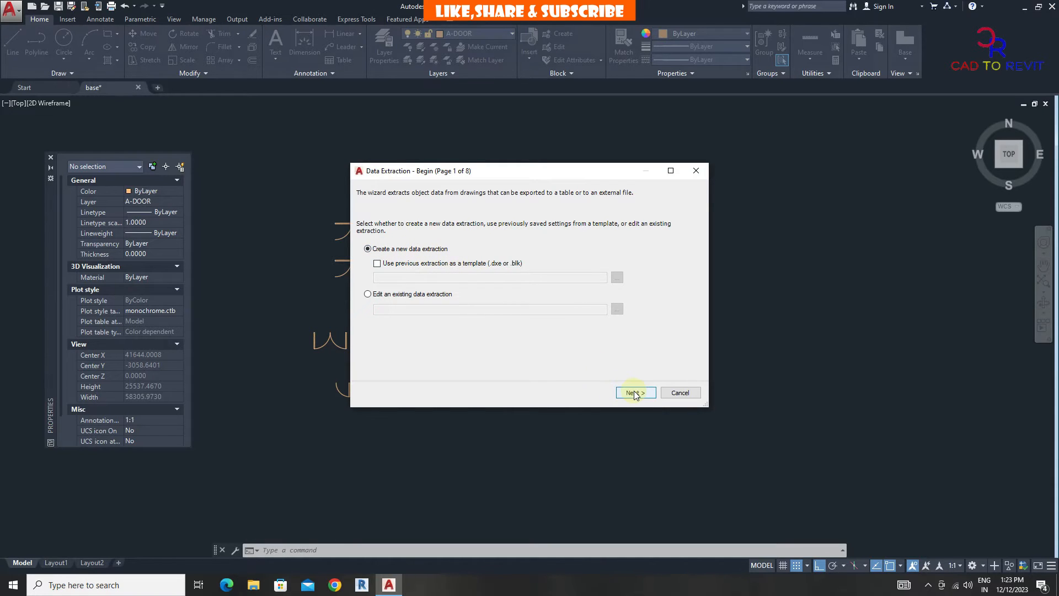
left_click(636, 392)
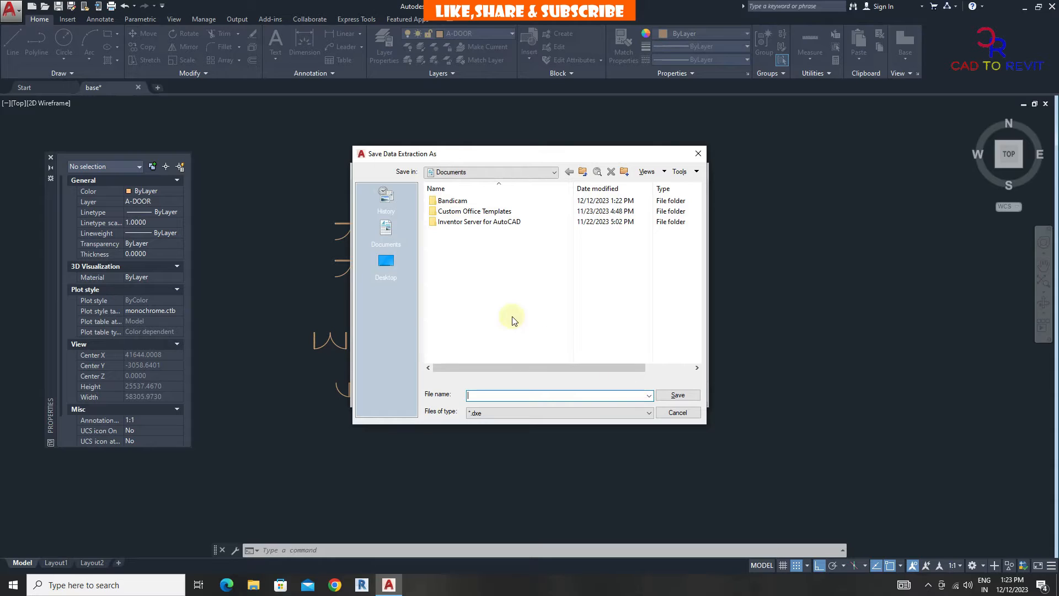
left_click(386, 263)
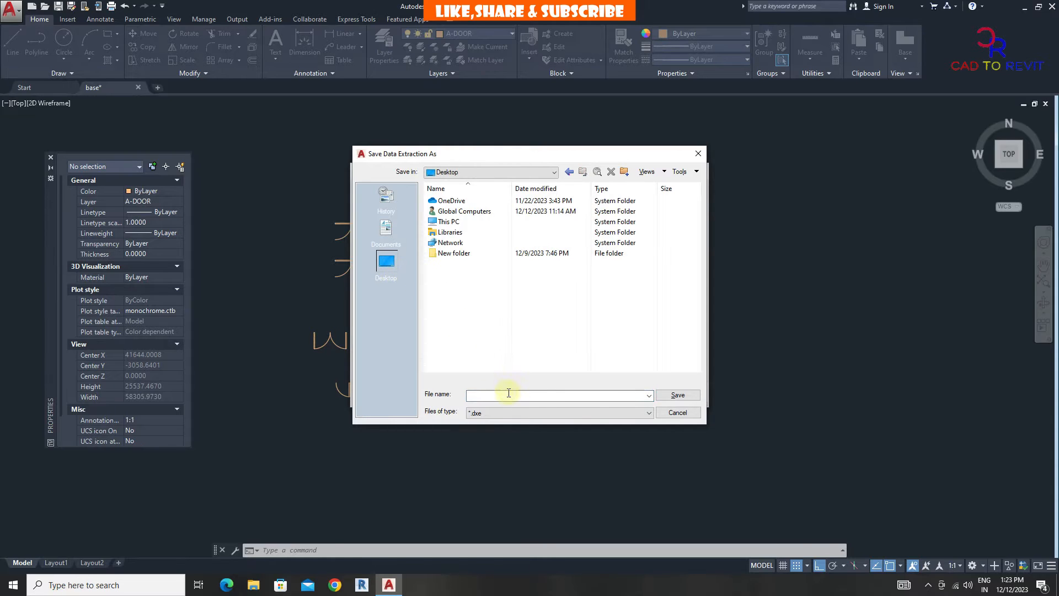
type("DOORS")
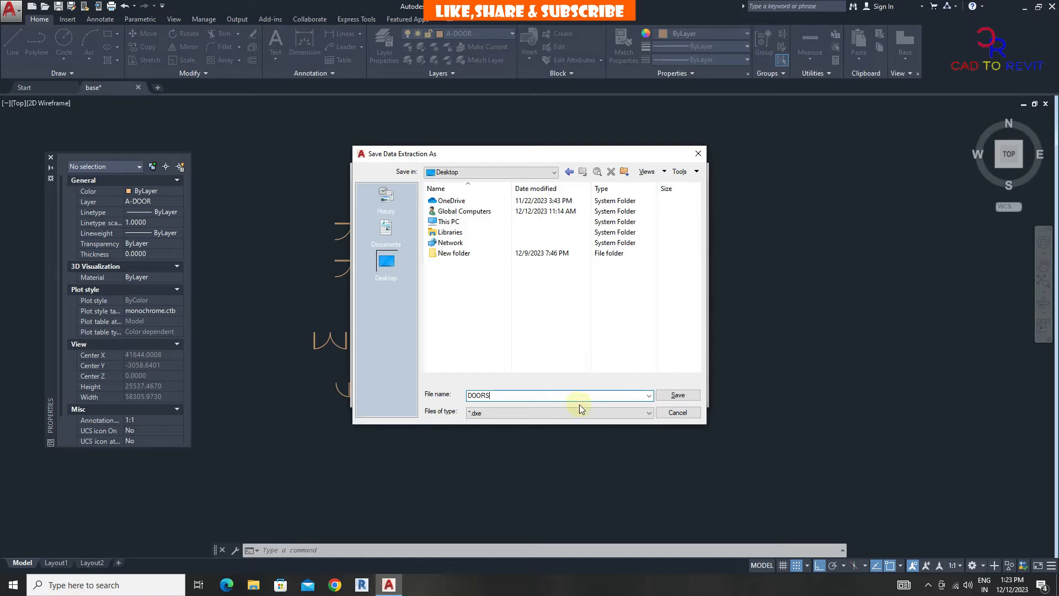
left_click(678, 394)
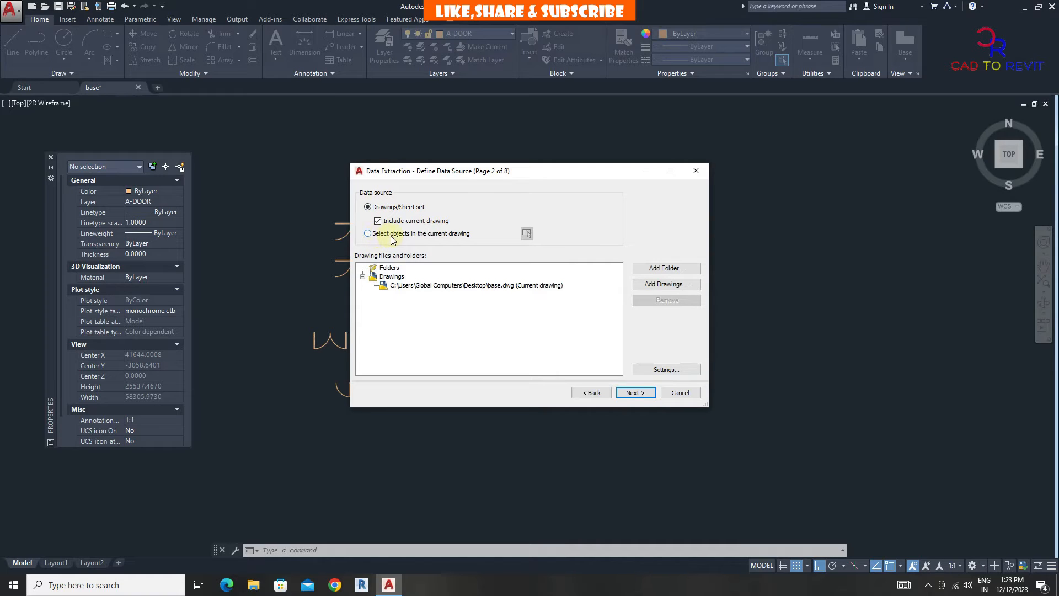
Step: Use the 19 selected door objects in the current drawing as the data source
left_click(367, 233)
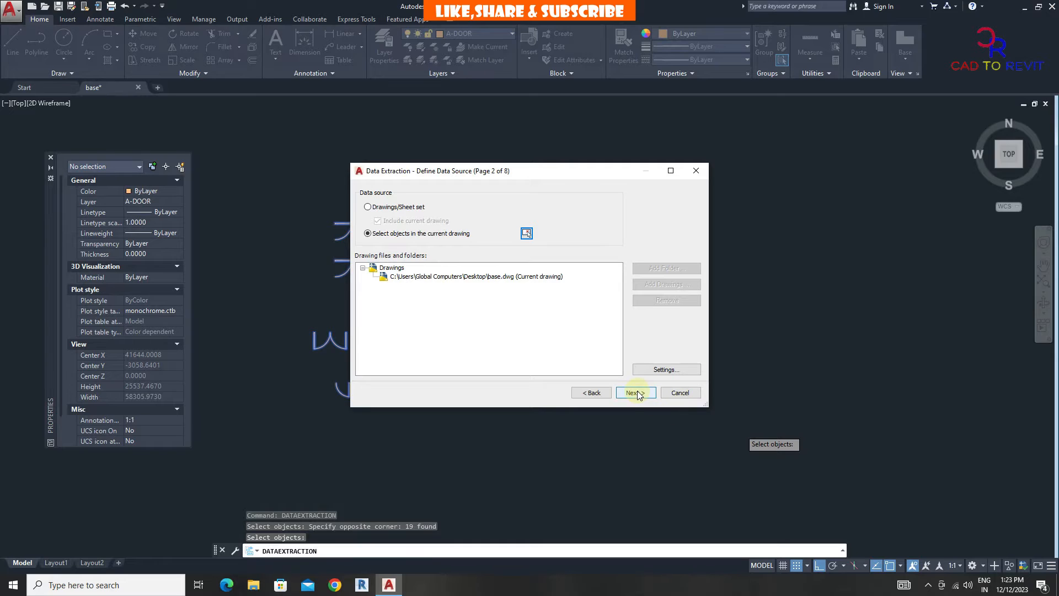
left_click(635, 392)
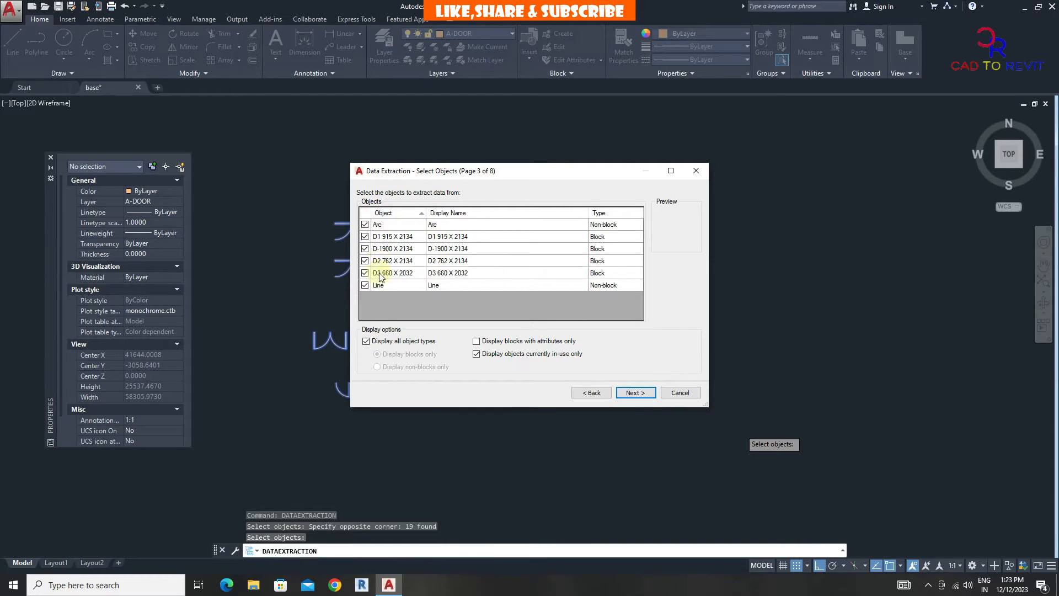
mouse_move(405, 291)
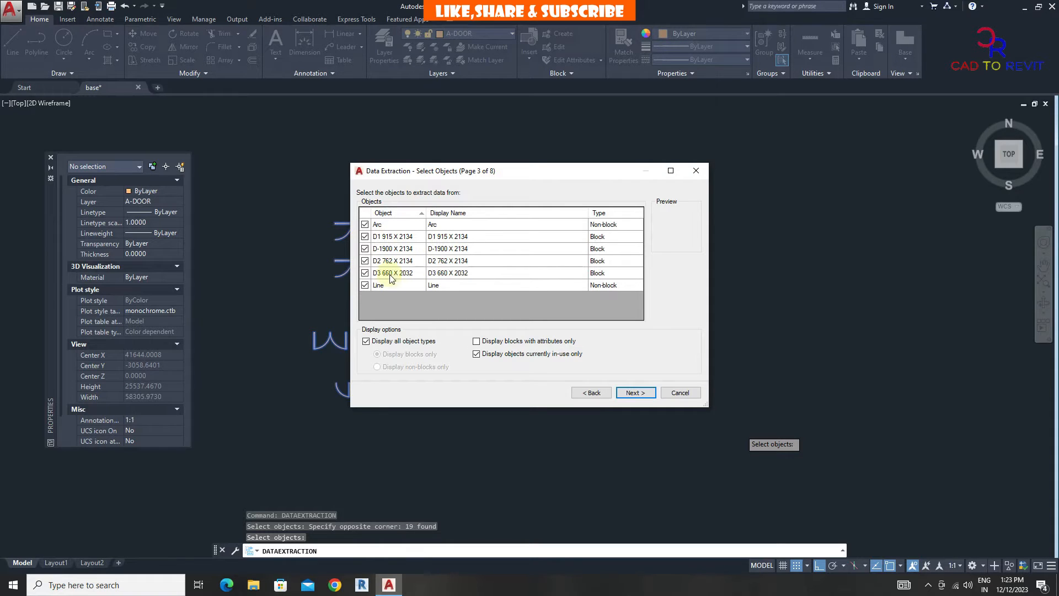
mouse_move(603, 228)
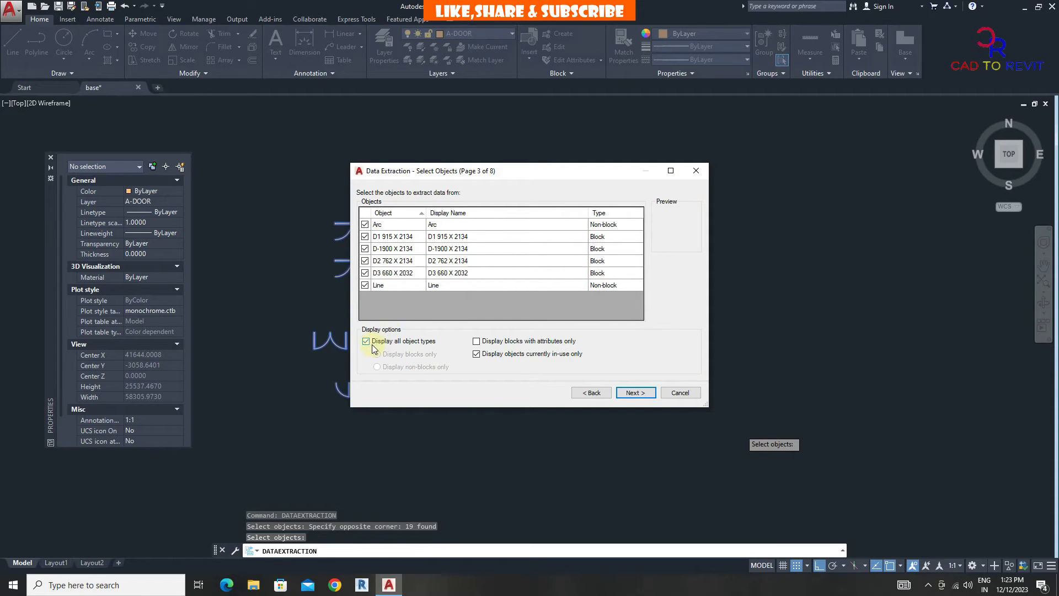
Step: Filter the object list to blocks only, keeping the four door blocks
left_click(365, 341)
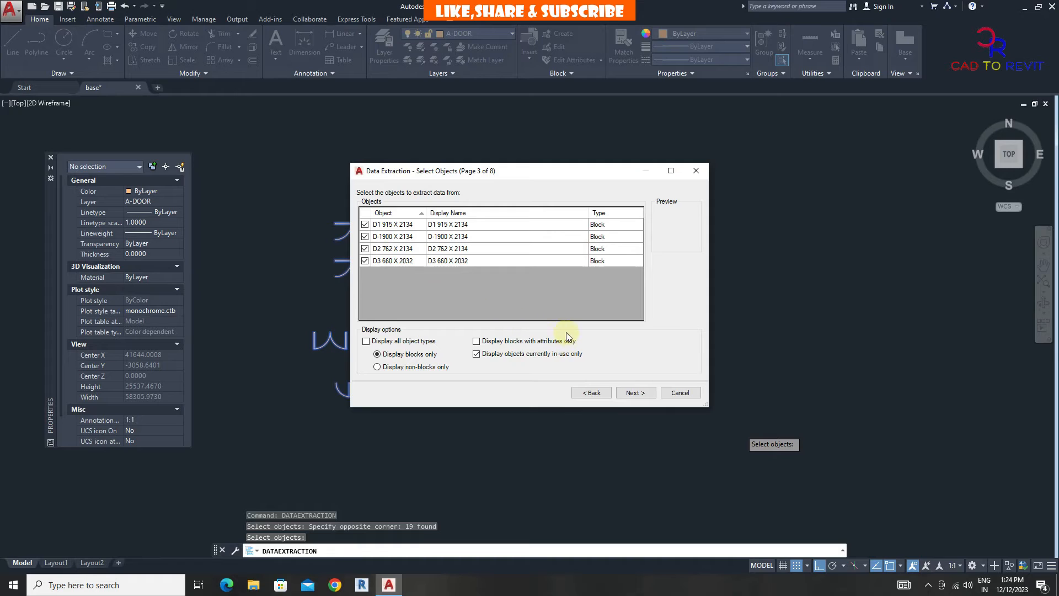
left_click(635, 392)
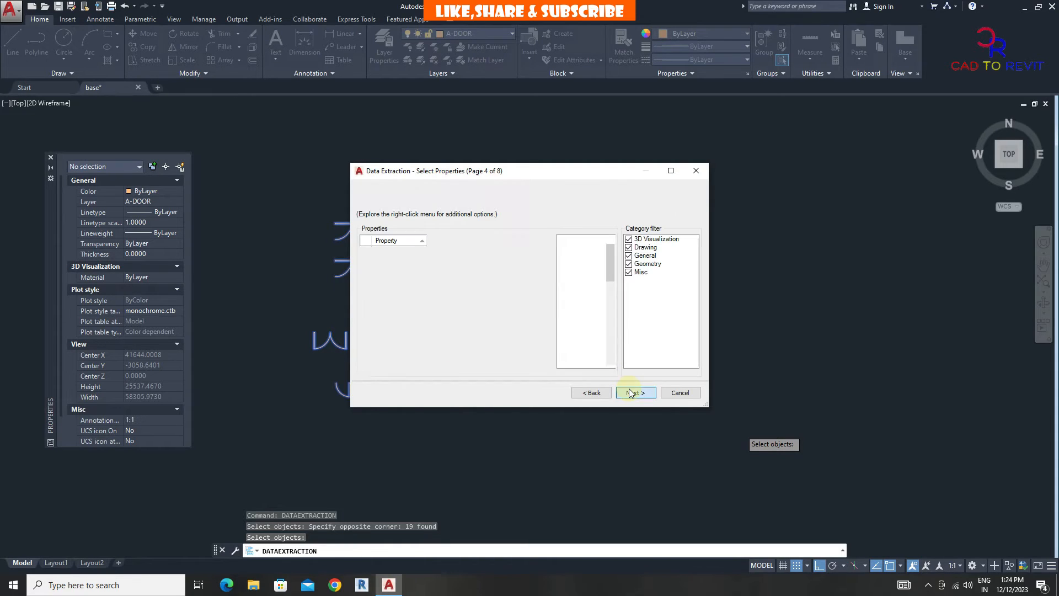
Step: Keep only the Misc Block Unit property and accept the count-per-door preview
left_click(636, 392)
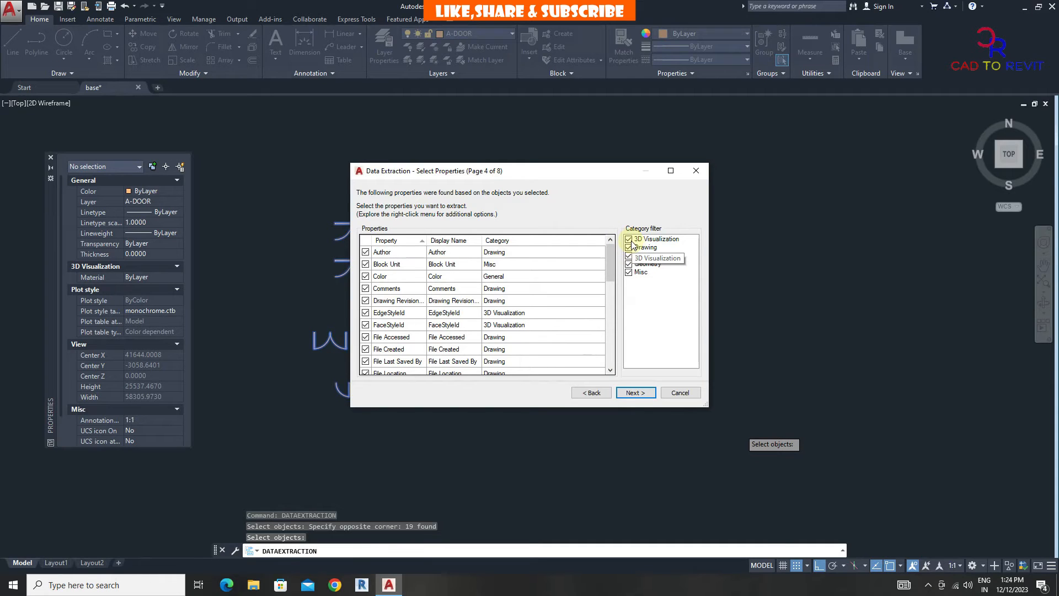
left_click(628, 247)
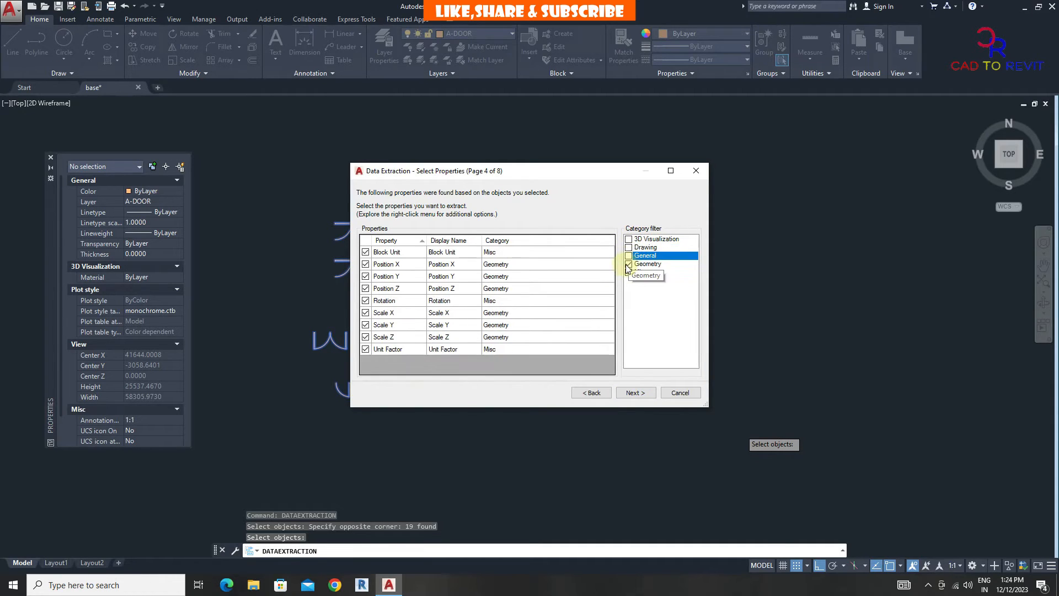
left_click(628, 264)
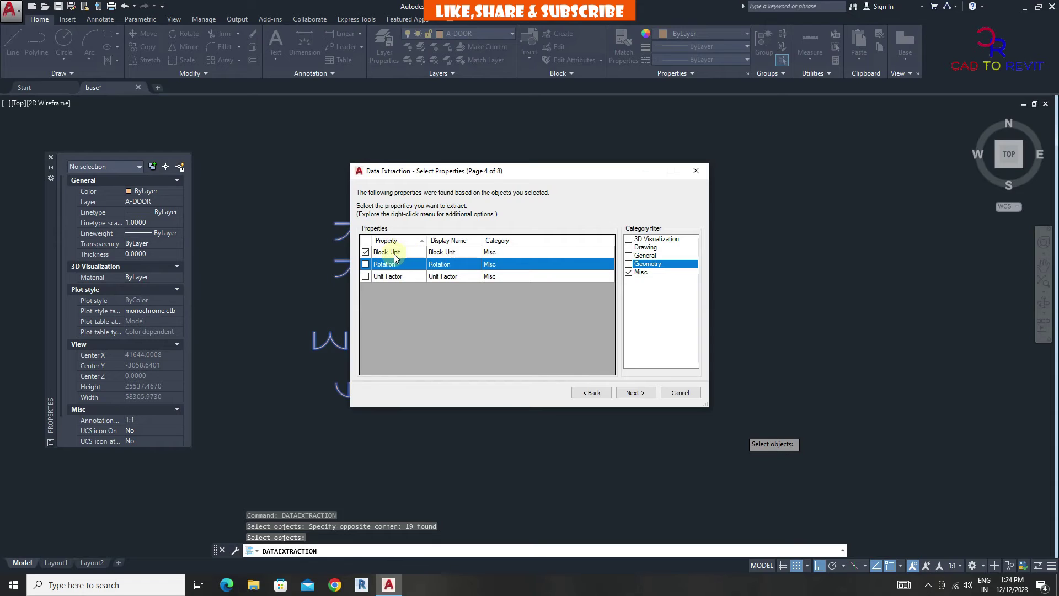
mouse_move(647, 383)
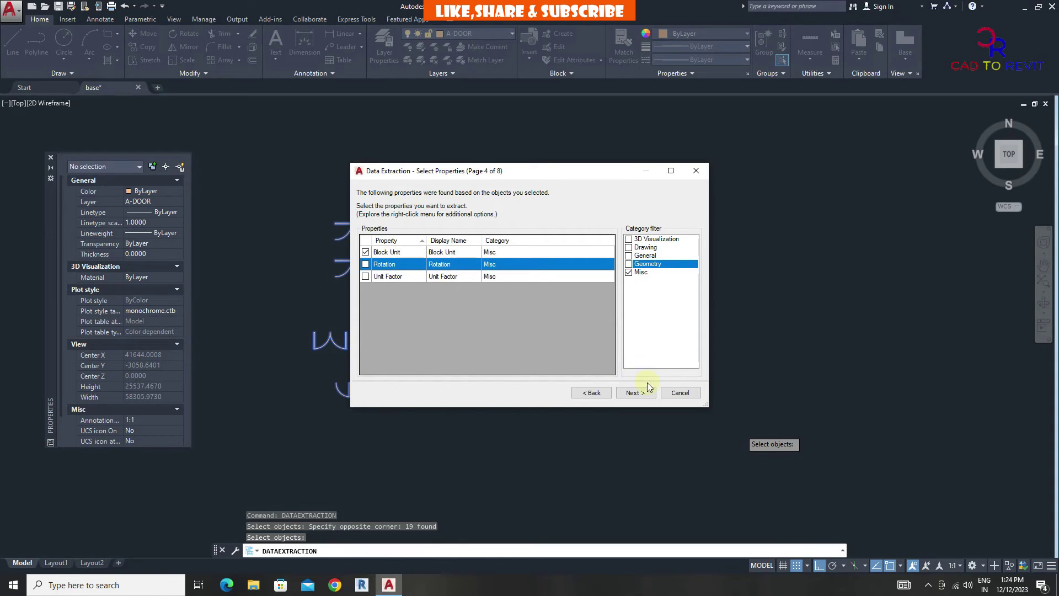
left_click(635, 392)
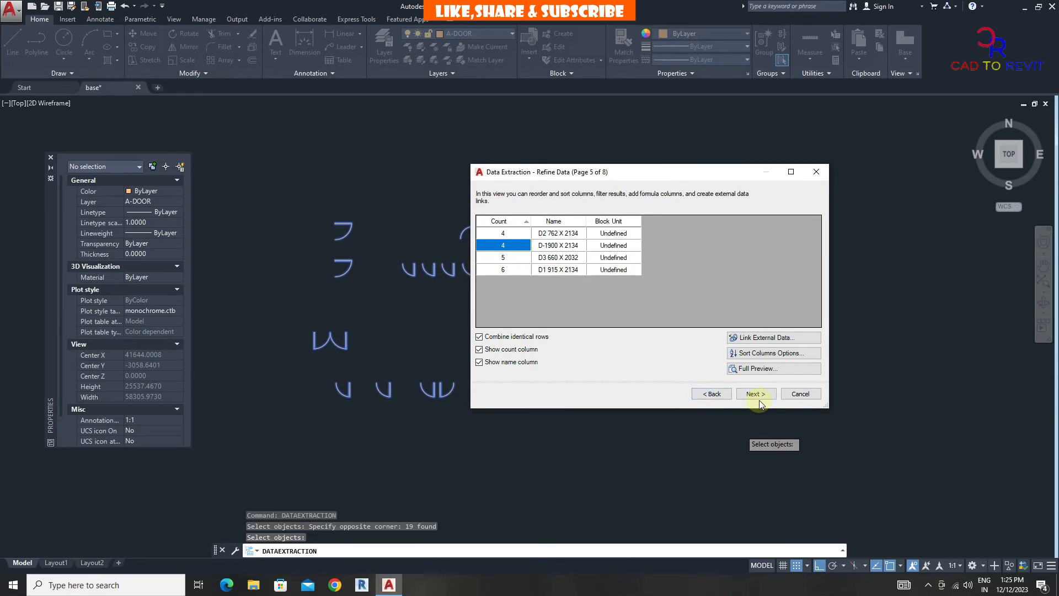
left_click(755, 394)
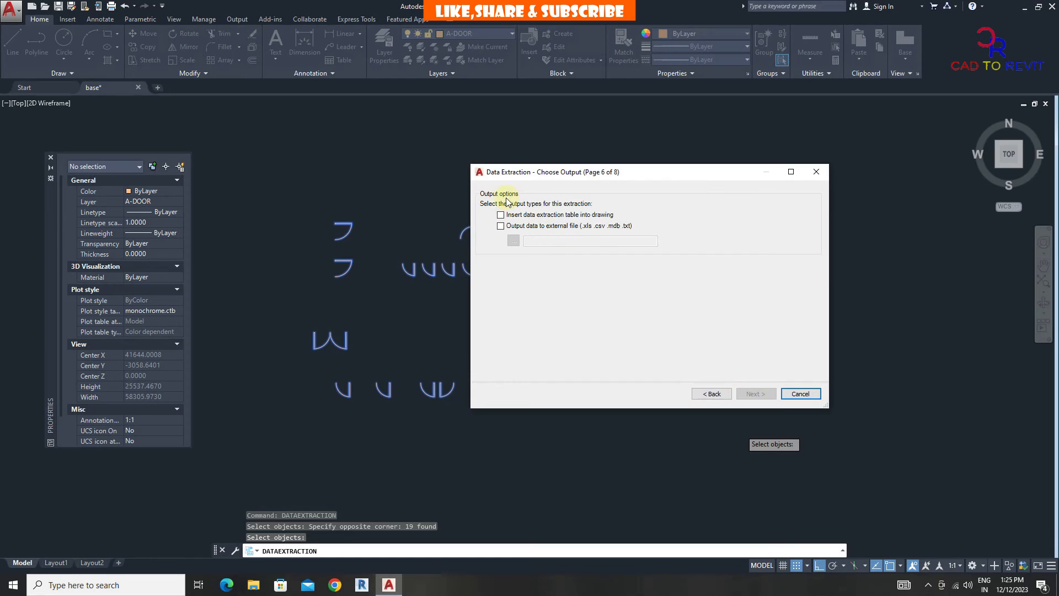
Step: Output the data to an external 'DOORS QUANITY' .xls on the Desktop and finish the wizard
left_click(501, 226)
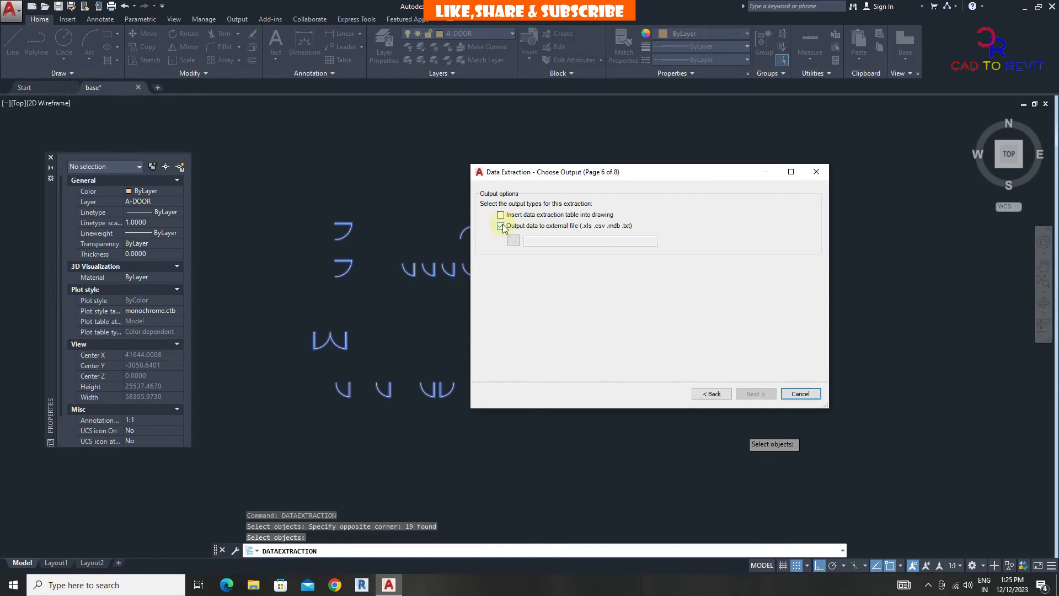
left_click(513, 240)
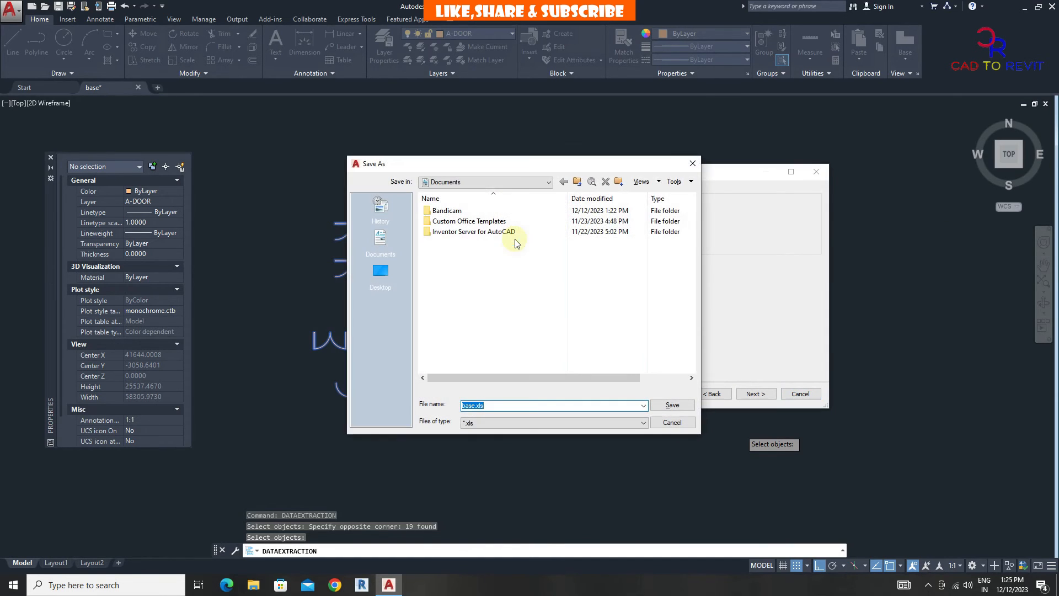
left_click(380, 272)
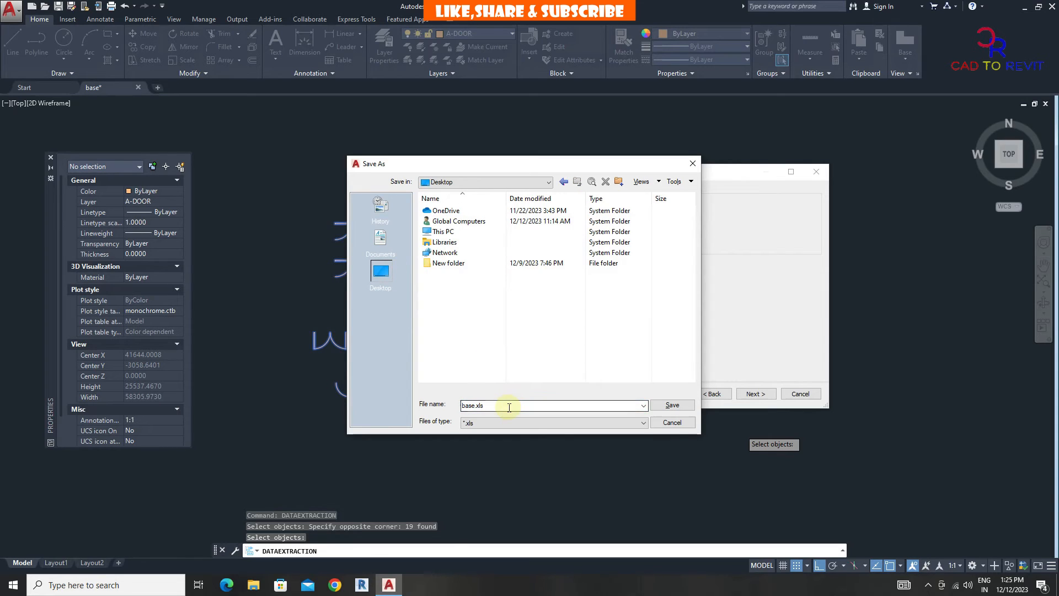
type("DOORS")
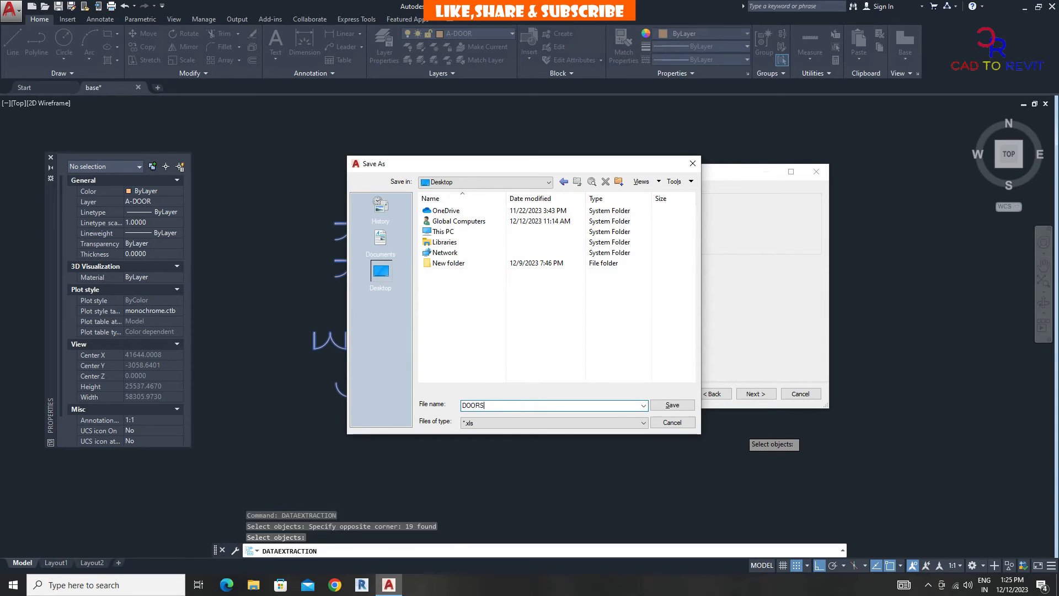
type("QUANITY")
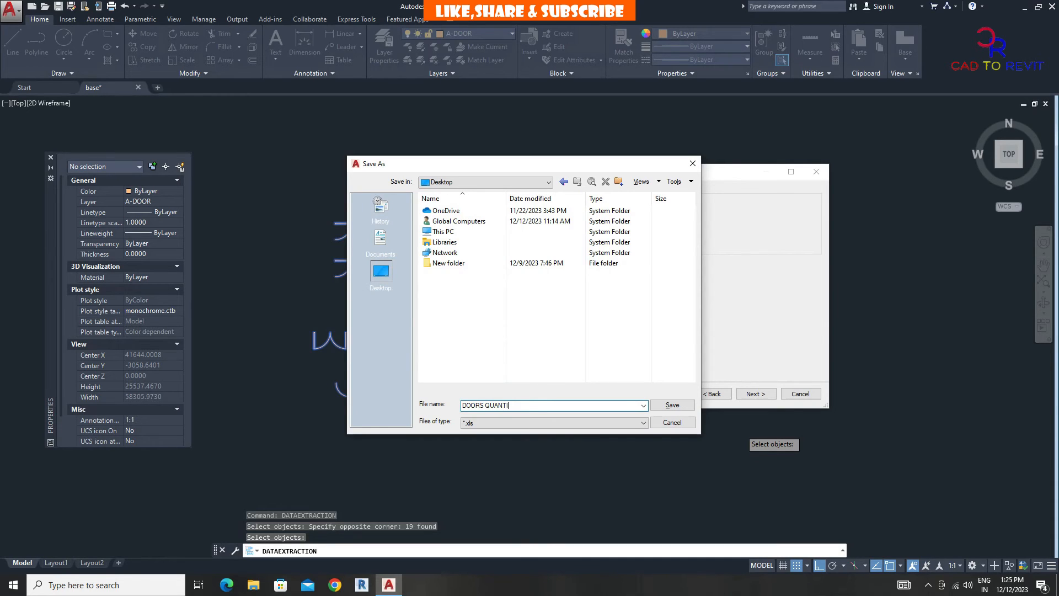
left_click(673, 405)
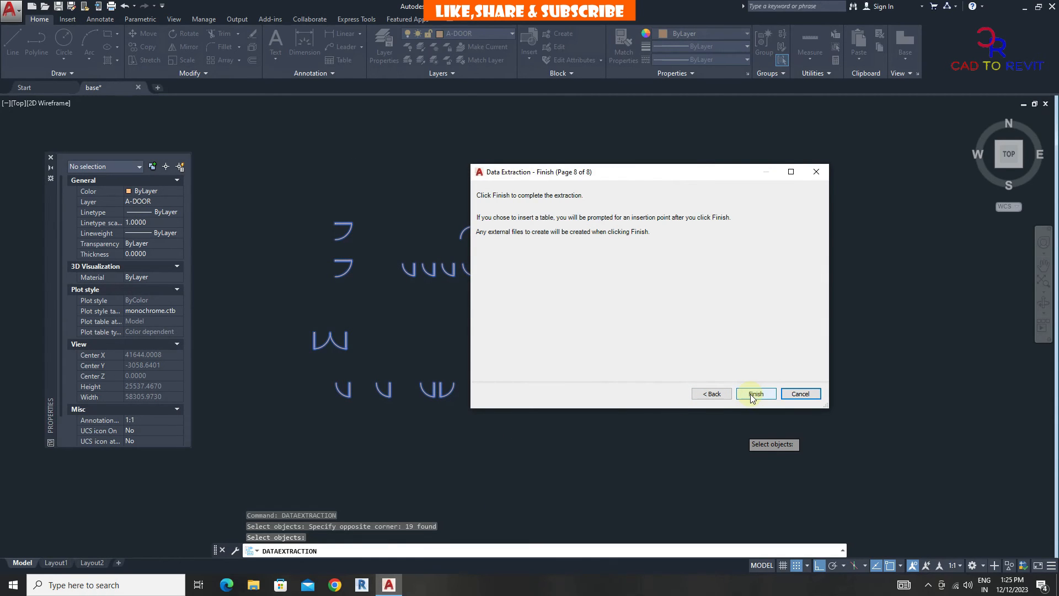
left_click(756, 394)
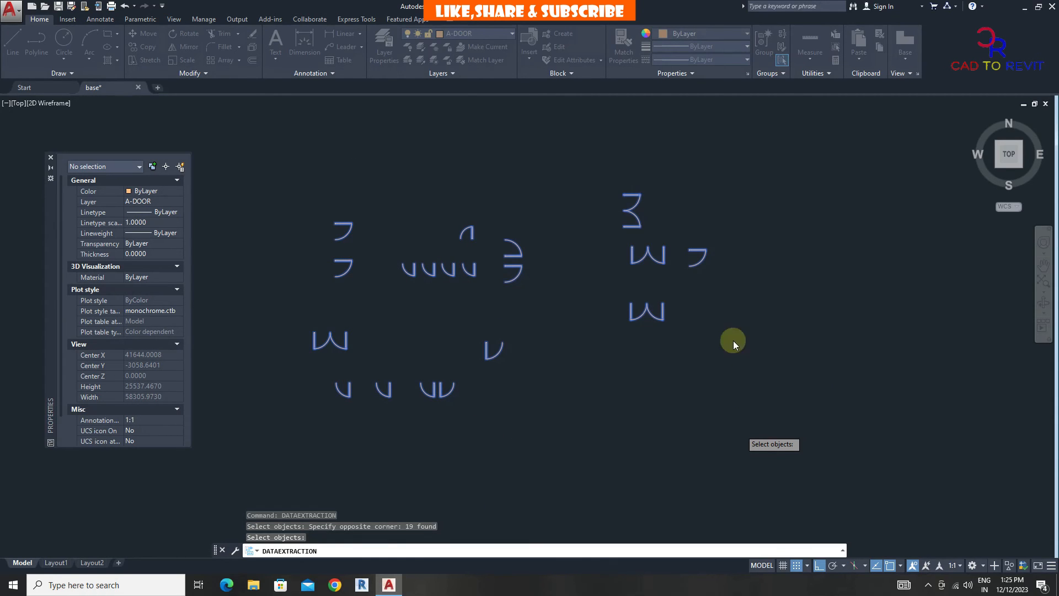
mouse_move(656, 368)
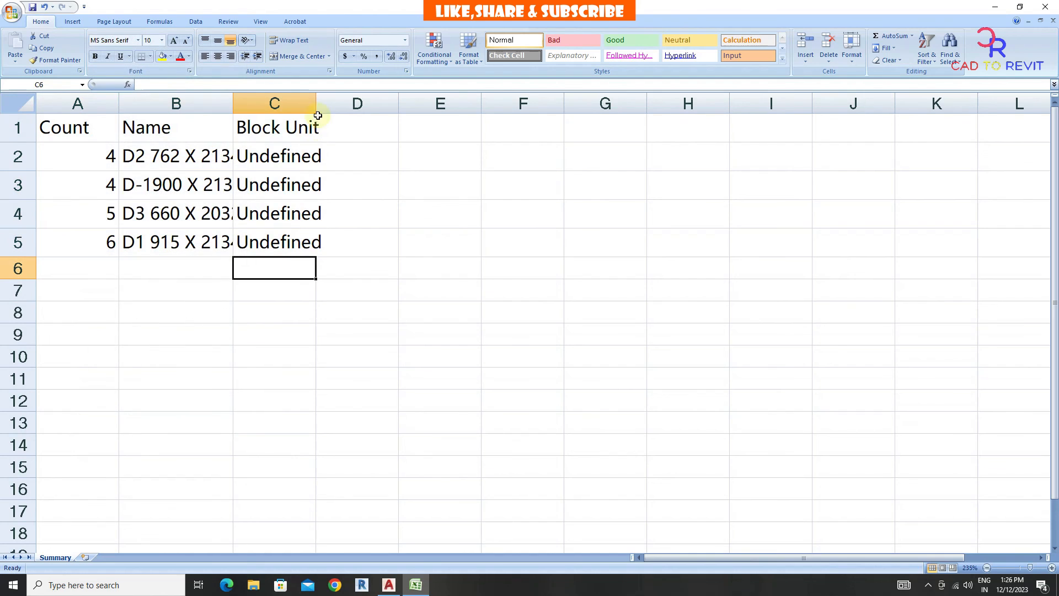
Step: Select the count and name cells of the exported door table in Excel
left_click_drag(64, 127, 161, 184)
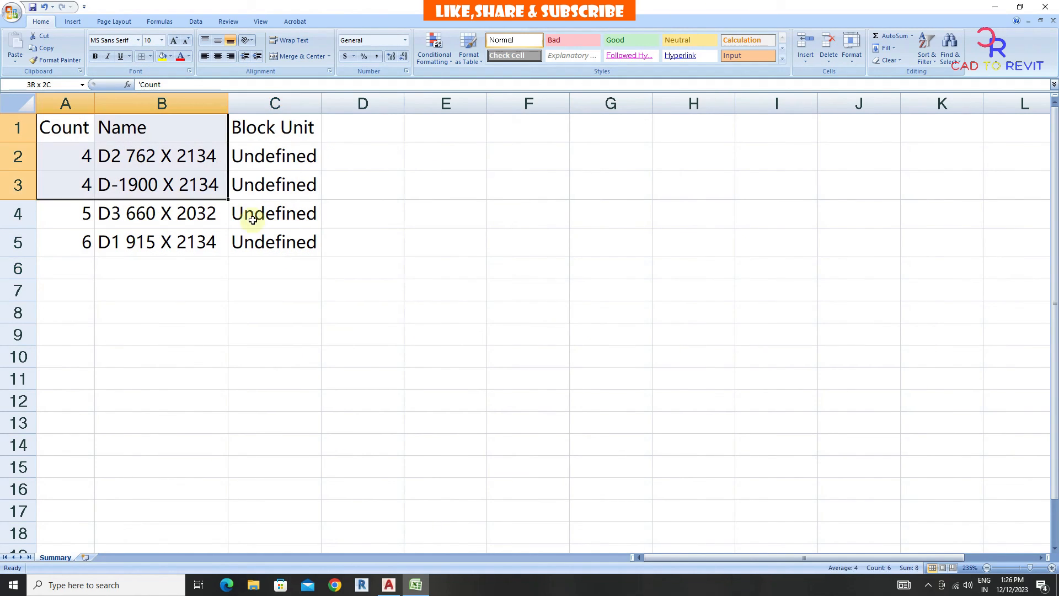